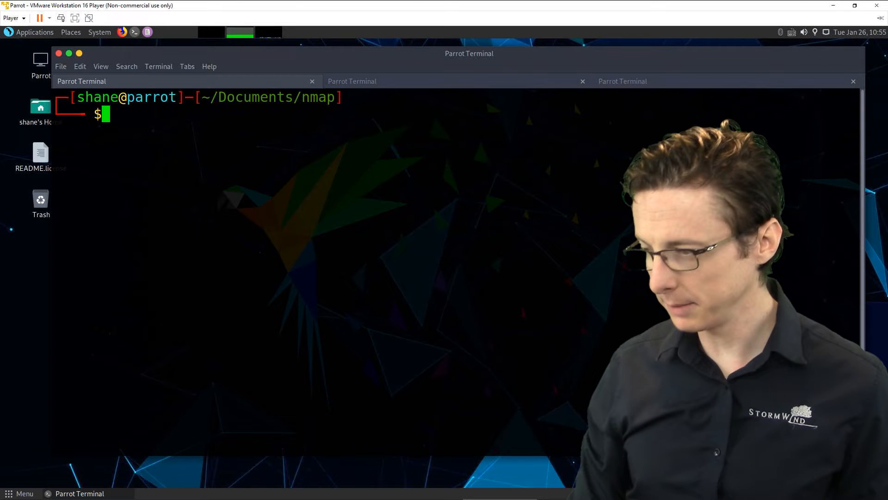
# - Grab the FTP banner on 172.16.42.5 port 21 with nc, revealing vsFTPd 2.3.4
pyautogui.write('nc')
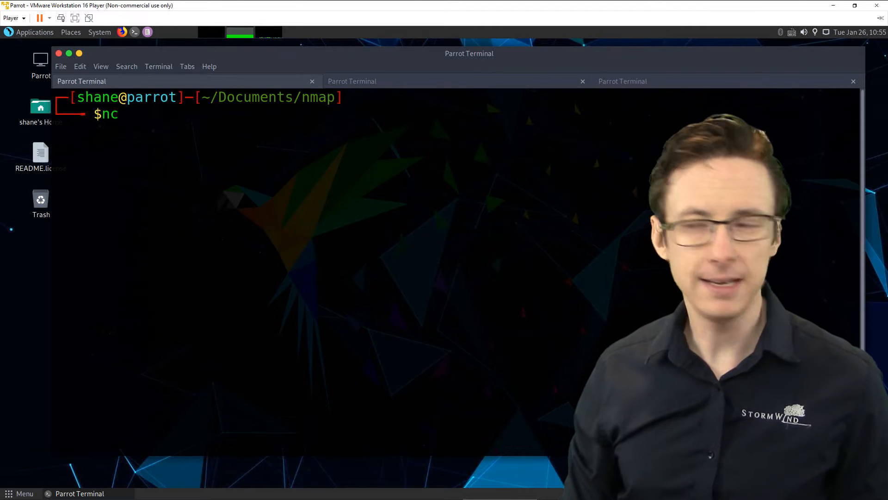
pyautogui.write('172.1')
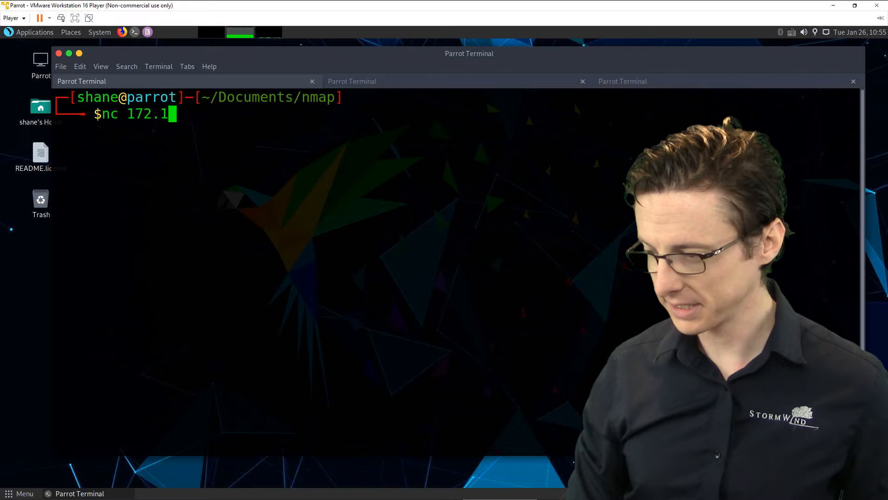
pyautogui.write('6.42.5')
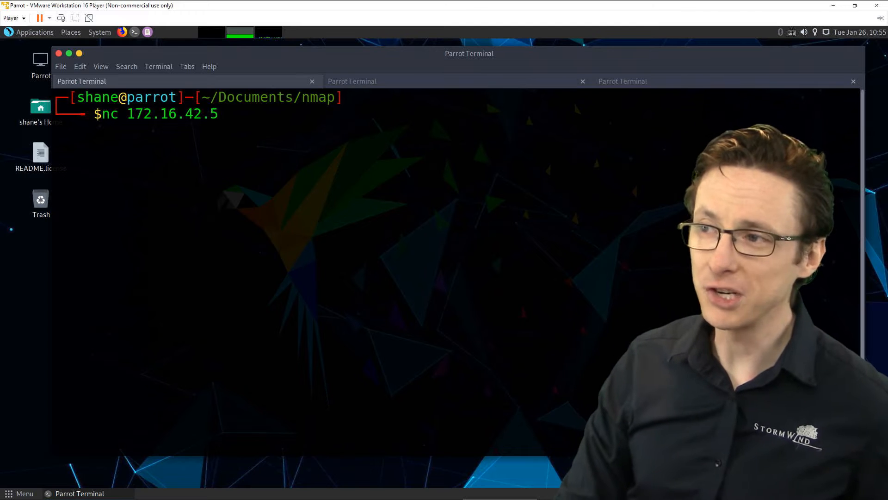
pyautogui.write('21')
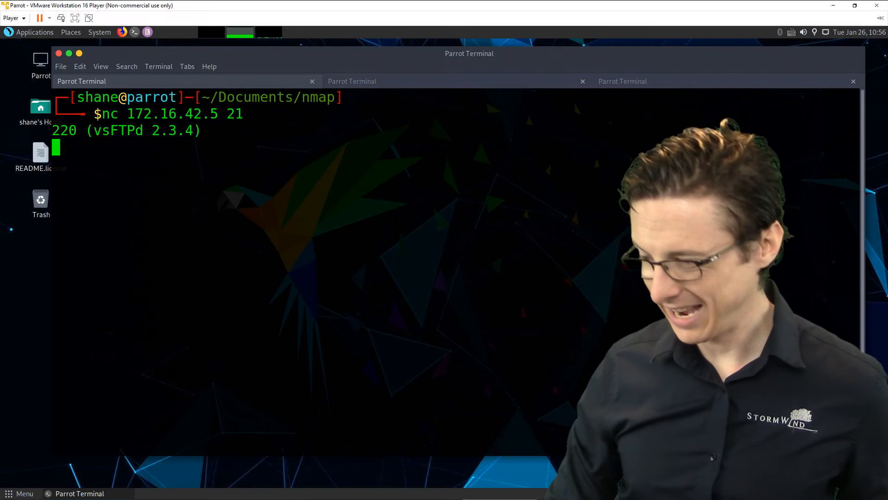
# - Grab the SSH banner on port 22 (OpenSSH 4.7p1), then end the connection
pyautogui.write('nc 172.16.42.5 22')
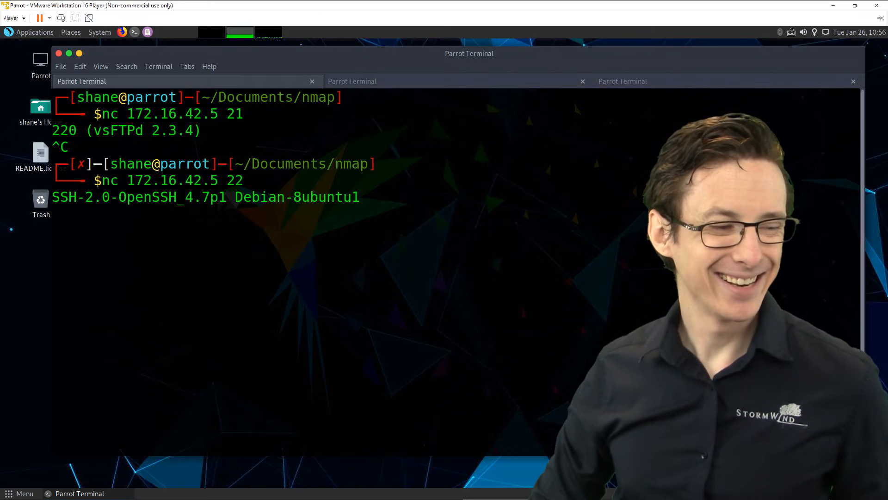
pyautogui.press('ctrl+c')
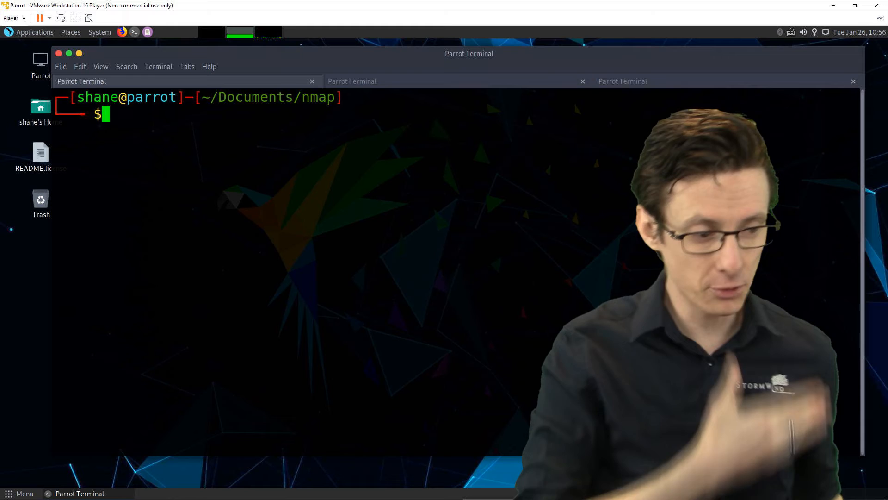
# - Connect to the web server at 172.16.42.5 port 80 with nc
pyautogui.write('nc')
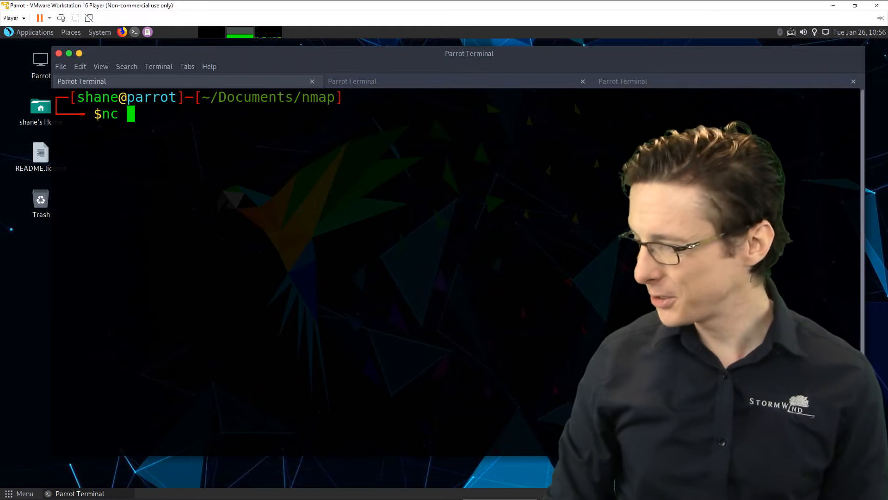
pyautogui.write('172')
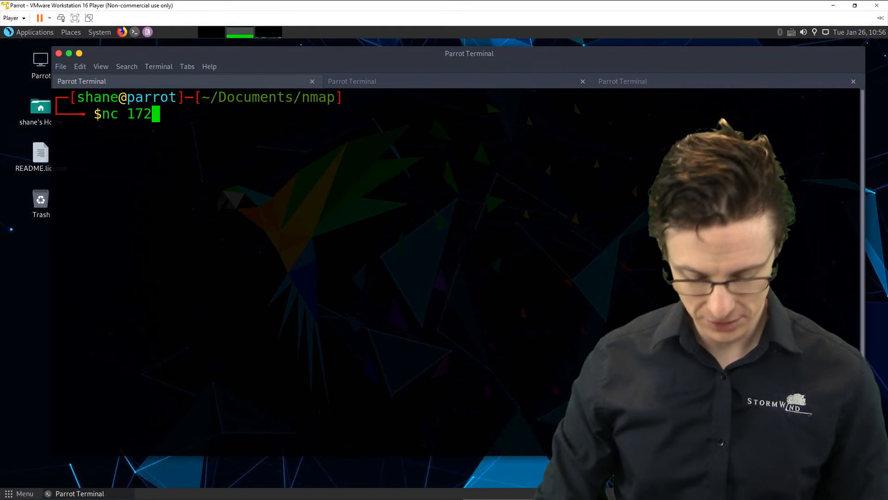
pyautogui.write('.16.42.5')
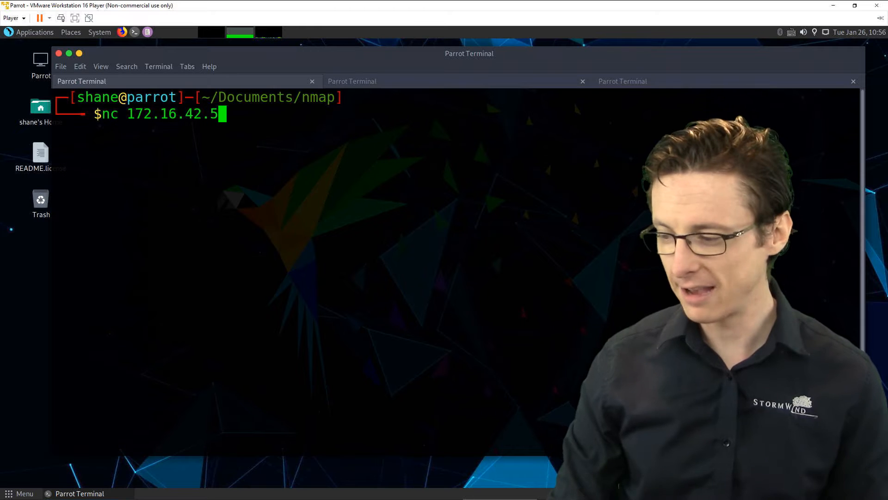
pyautogui.write('80')
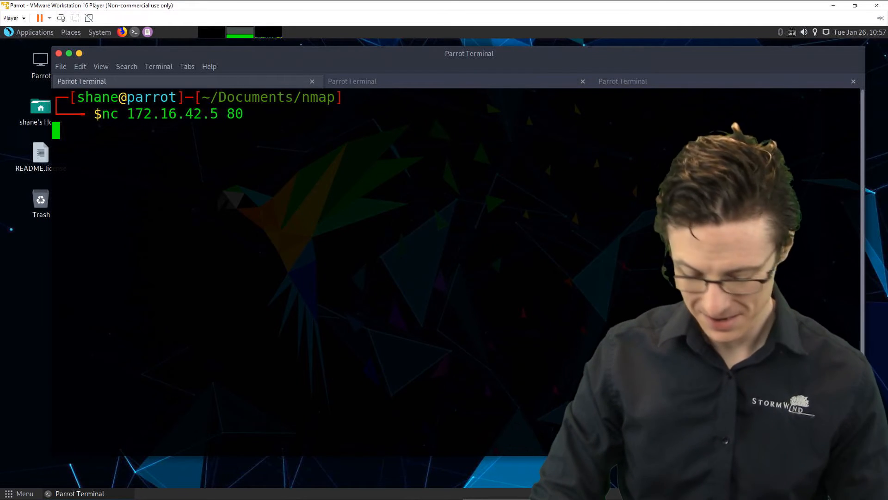
# - Send HEAD / HTTP/1.0 to get the Apache/2.2.8 headers, then reconnect to port 80
pyautogui.write('HEAD')
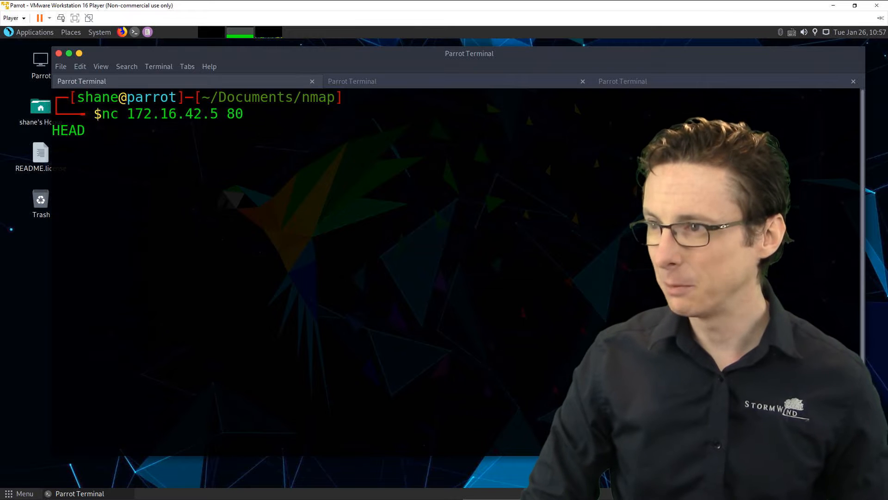
pyautogui.write('/')
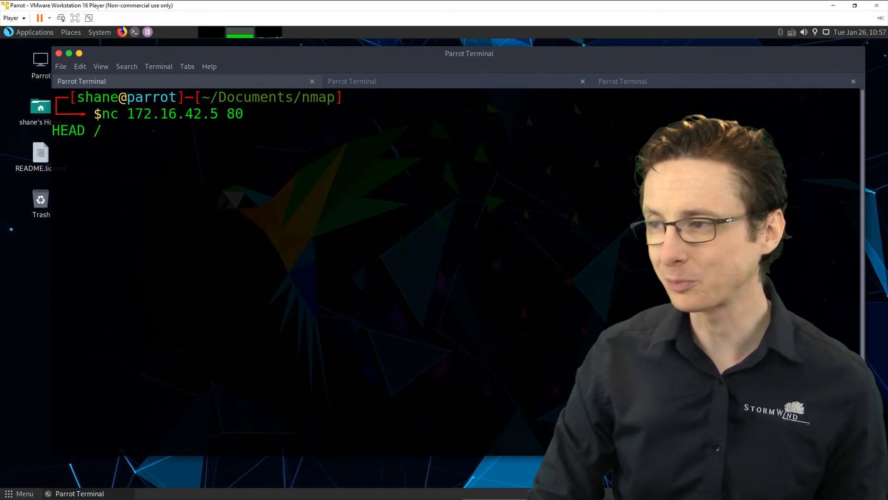
pyautogui.write('H')
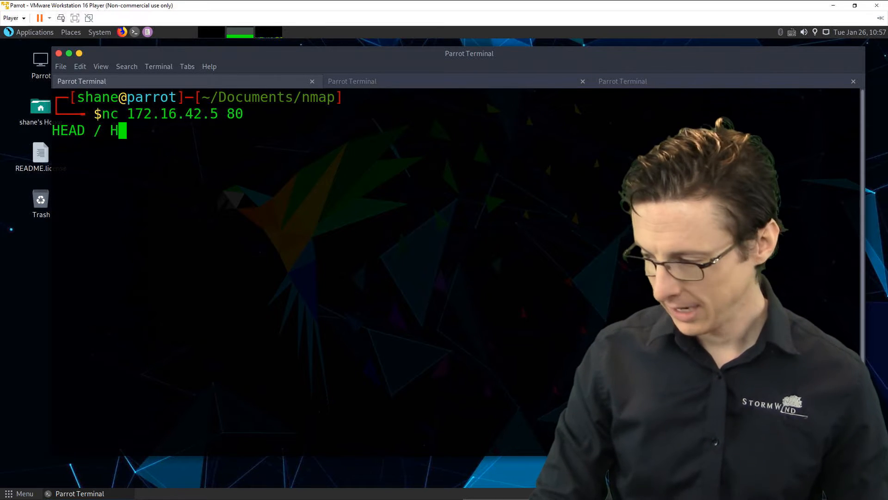
pyautogui.write('TTP')
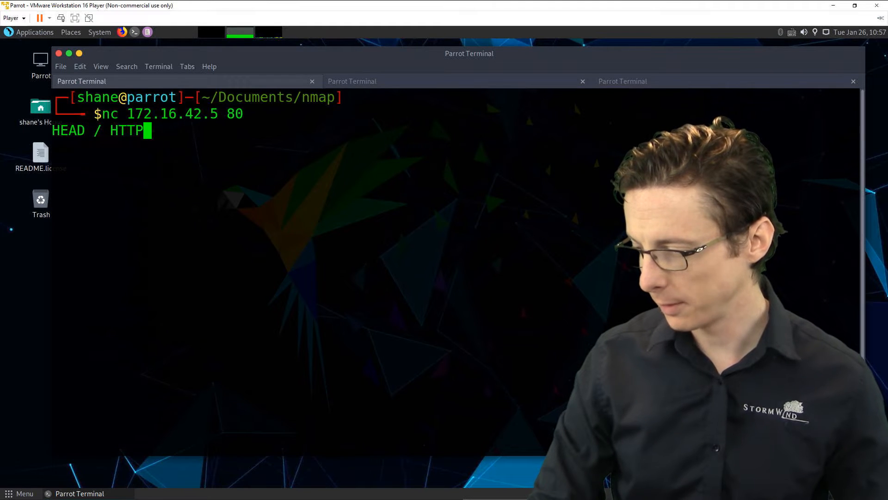
pyautogui.write('/1.')
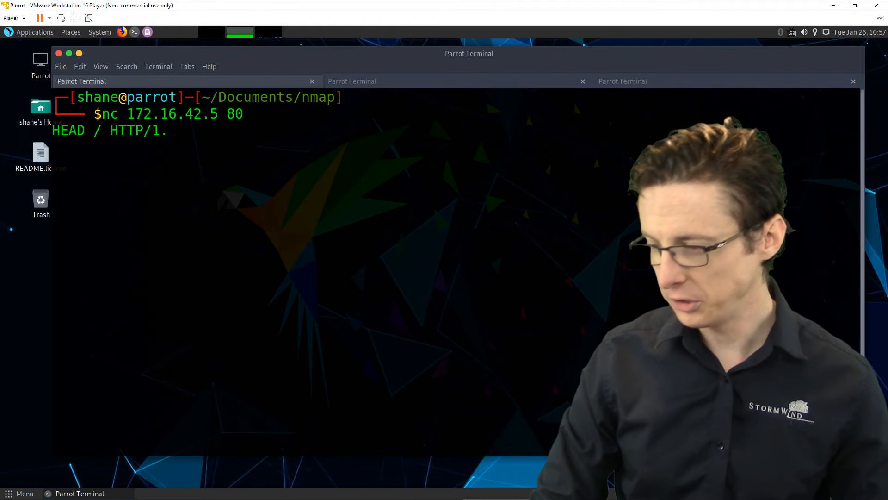
pyautogui.write('0')
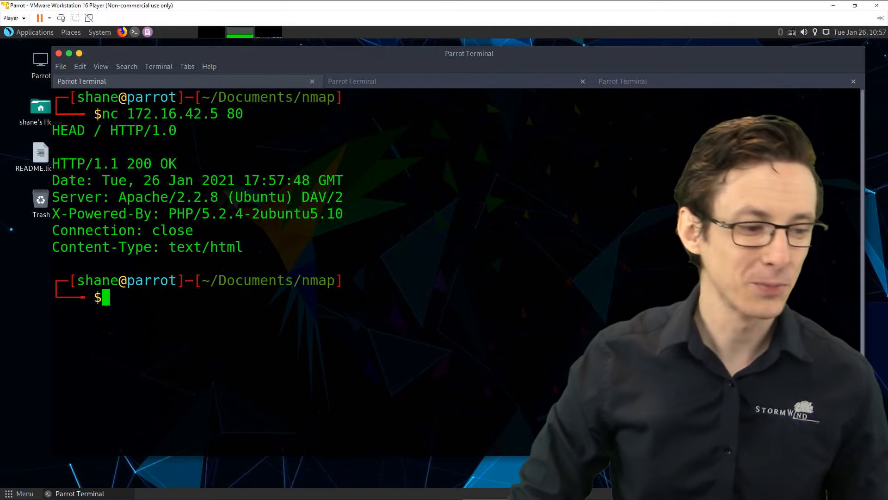
pyautogui.write('nc 172.16.42.5 80')
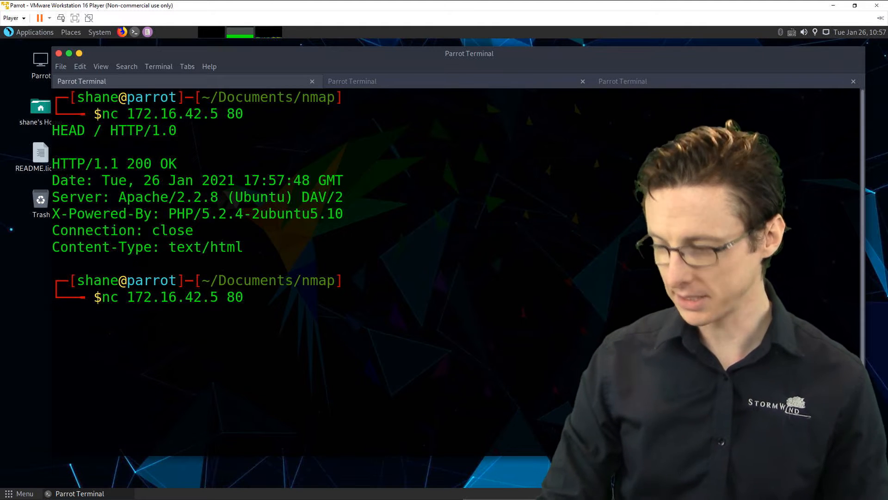
# - Send GET / HTTP/1.0 to retrieve the Metasploitable2 homepage HTML, then launch Firefox
pyautogui.write('GET /')
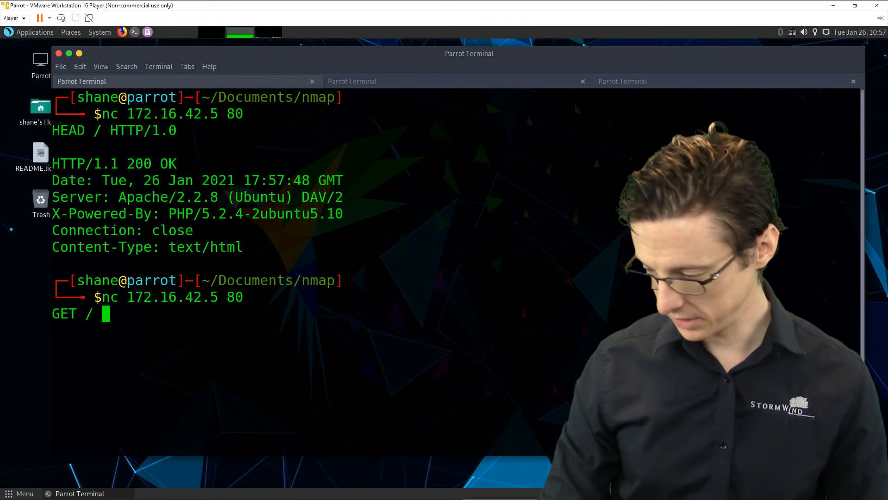
pyautogui.write('HTTP/1.0')
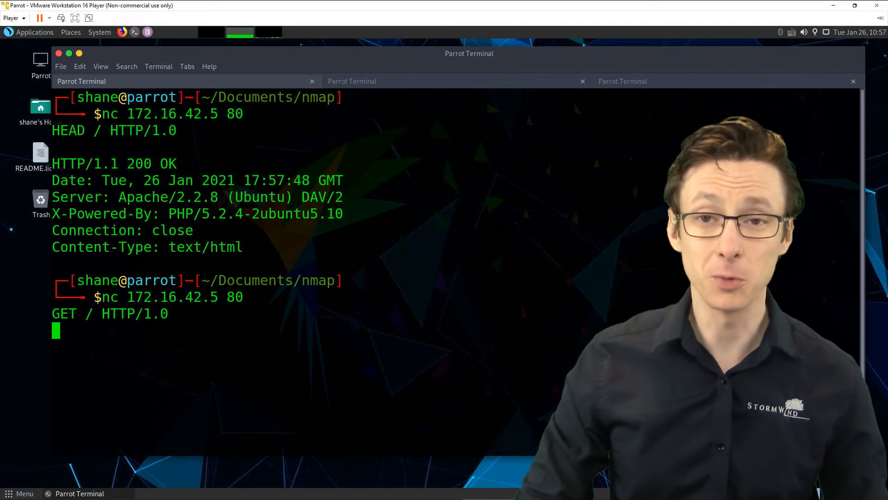
pyautogui.press('Return')
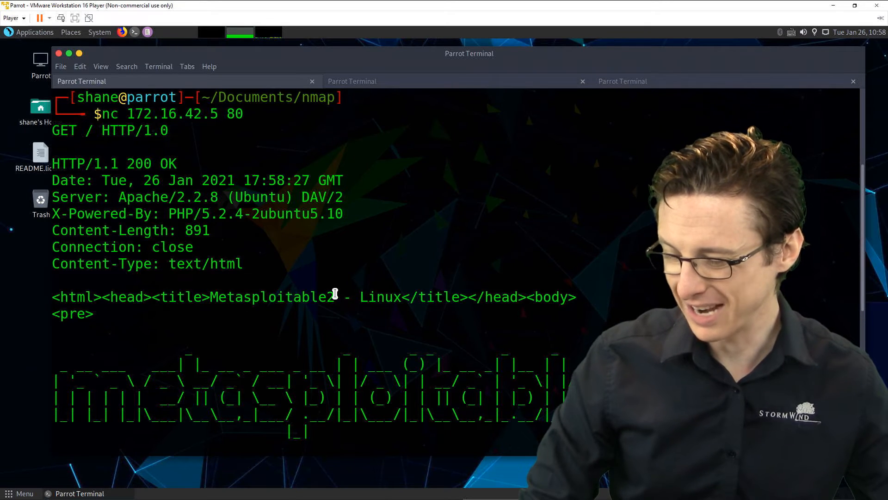
pyautogui.scroll(-3)
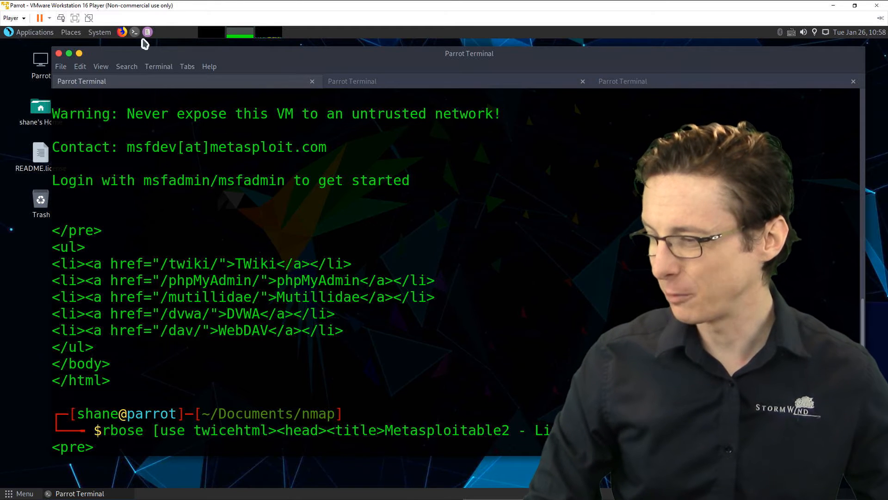
pyautogui.click(122, 32)
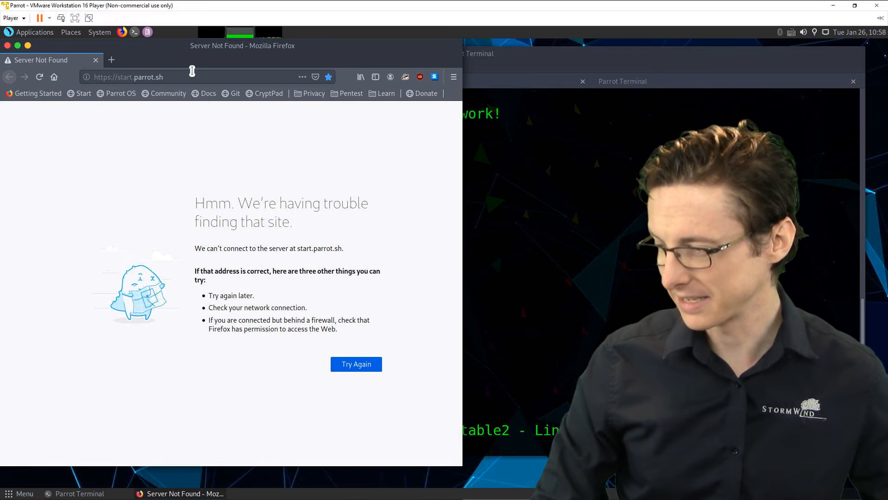
# - Enter 172.16.42.5/ and scroll through the HTML response in the terminal
pyautogui.write('172.16.42.5/')
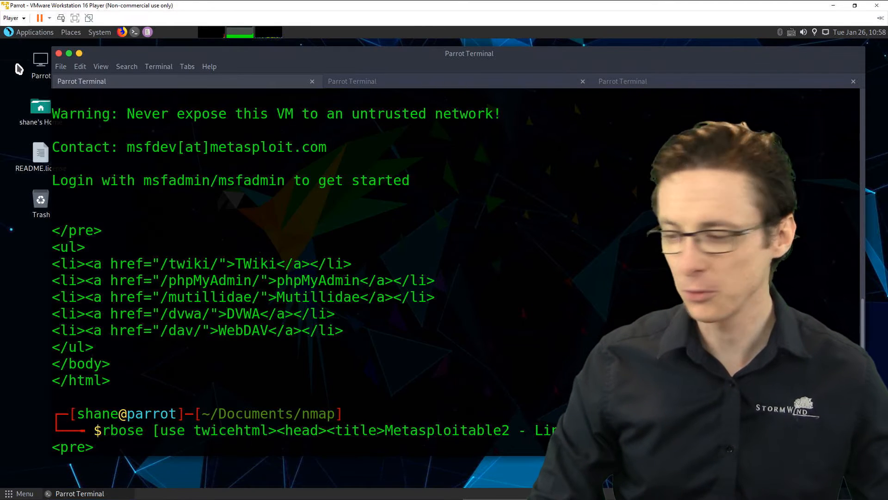
pyautogui.scroll(-3)
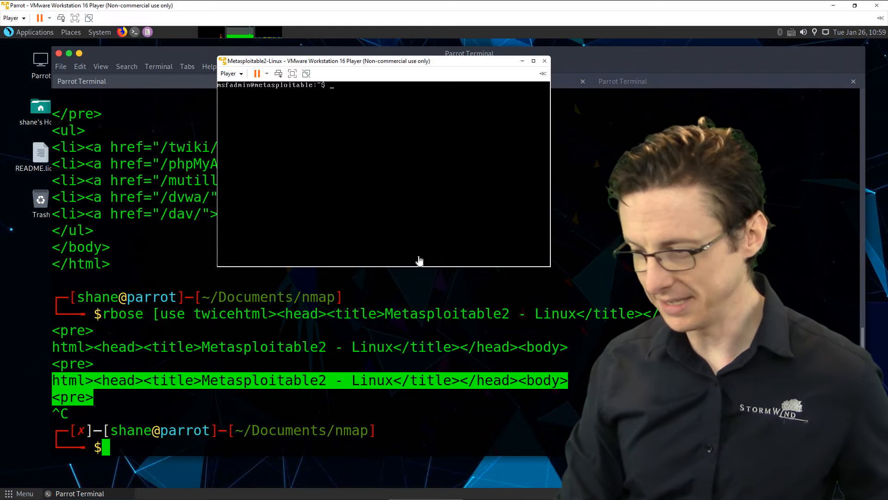
# - Start nc -lvp 8081 redirecting into badstuff_rx.txt, then return to the Parrot terminal
pyautogui.write('nc')
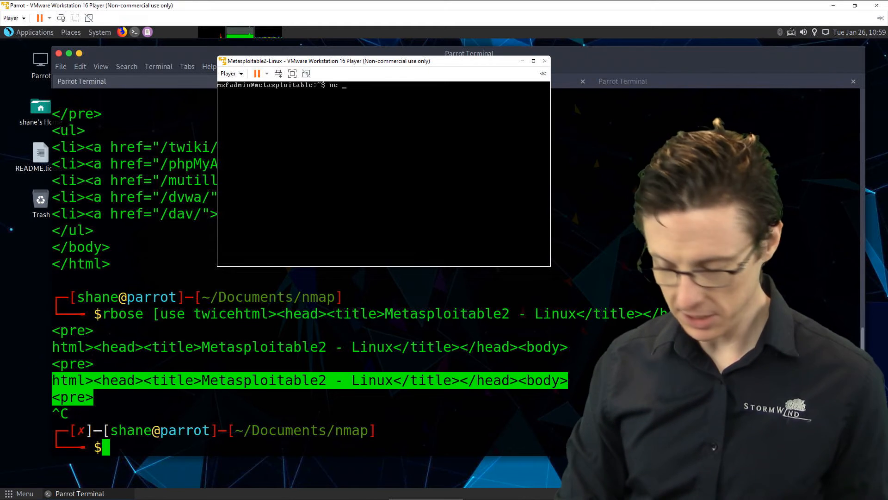
pyautogui.write('-')
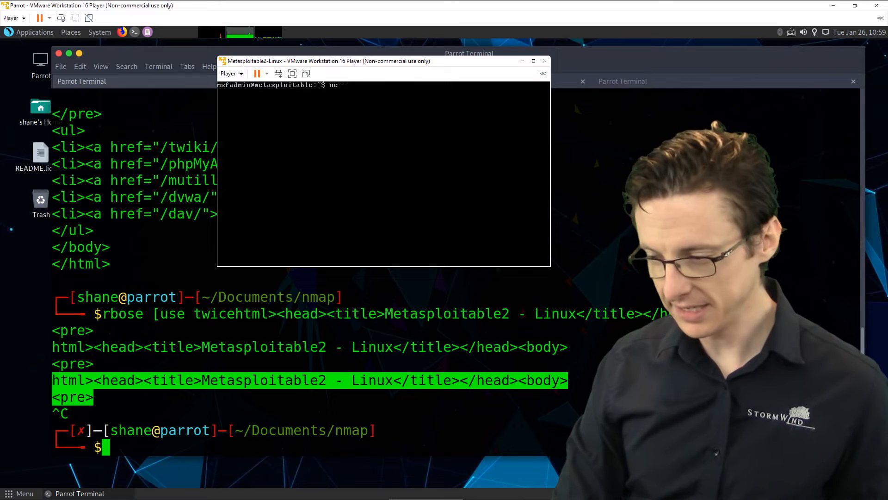
pyautogui.write('lv')
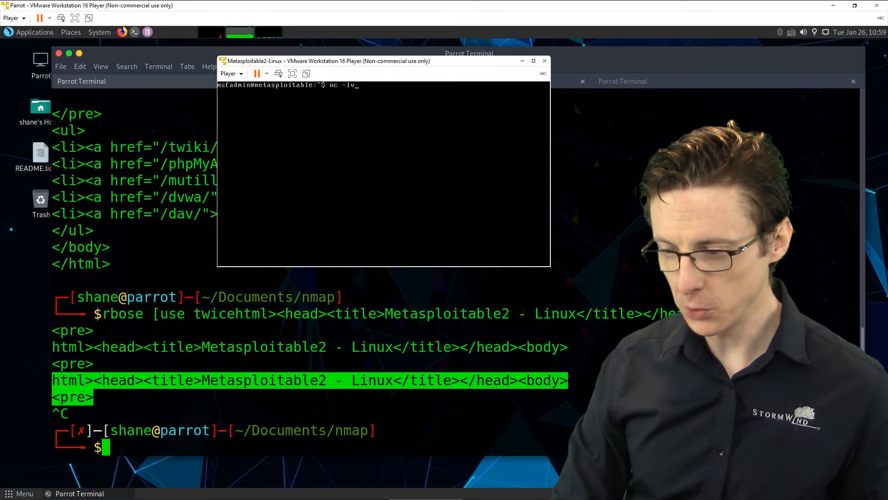
pyautogui.write('p')
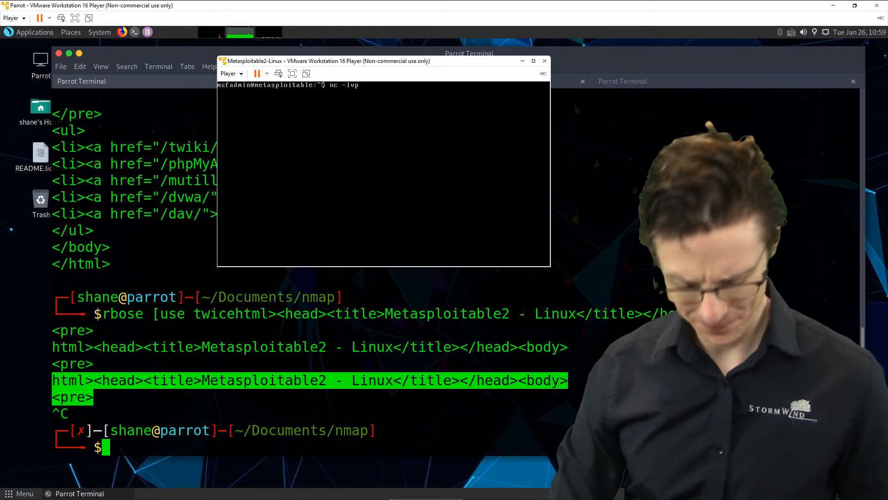
pyautogui.write('8081 >')
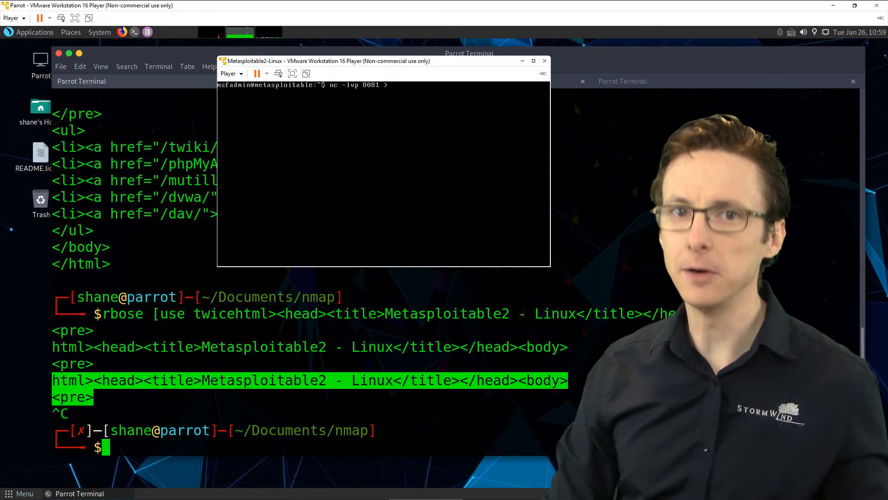
pyautogui.write('bad')
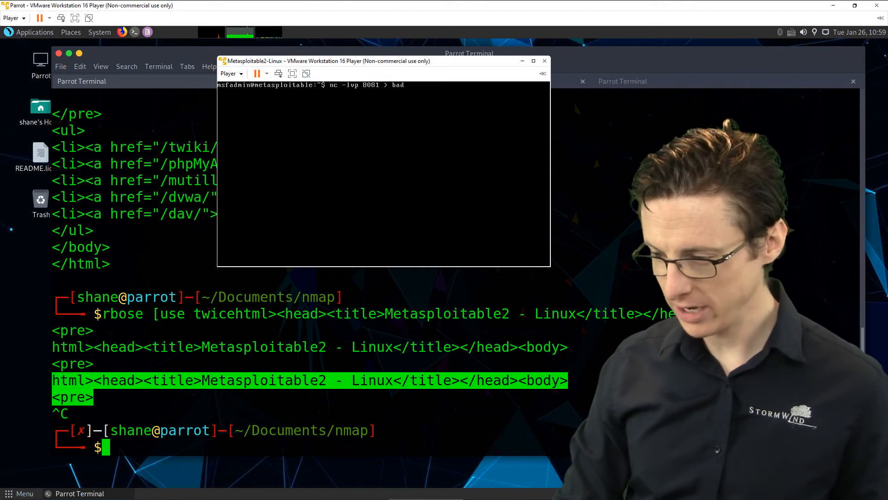
pyautogui.write('stuff')
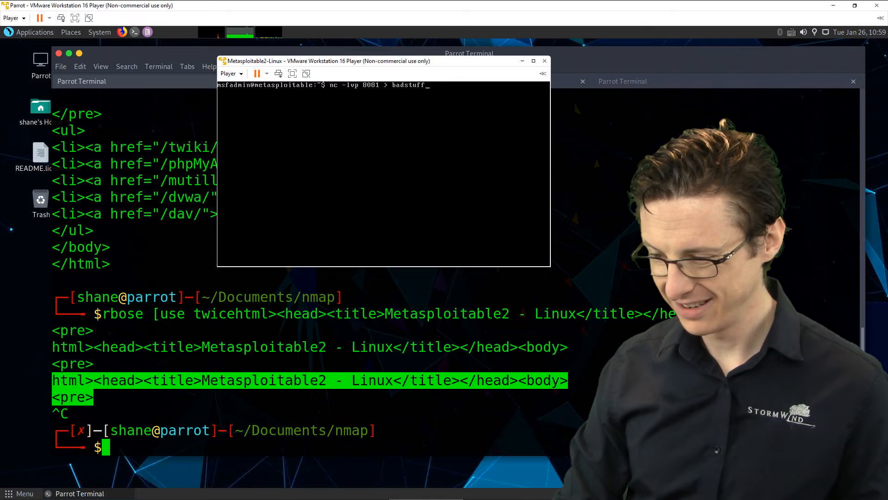
pyautogui.write('_rx.txt')
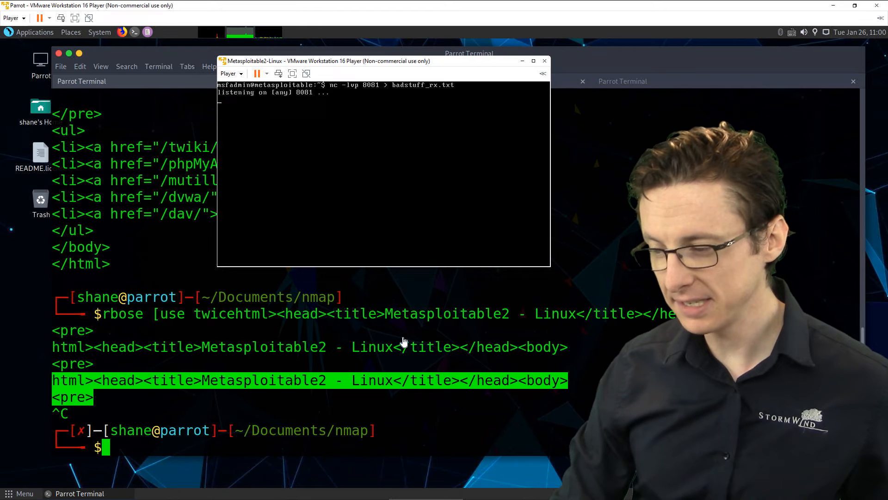
pyautogui.click(544, 61)
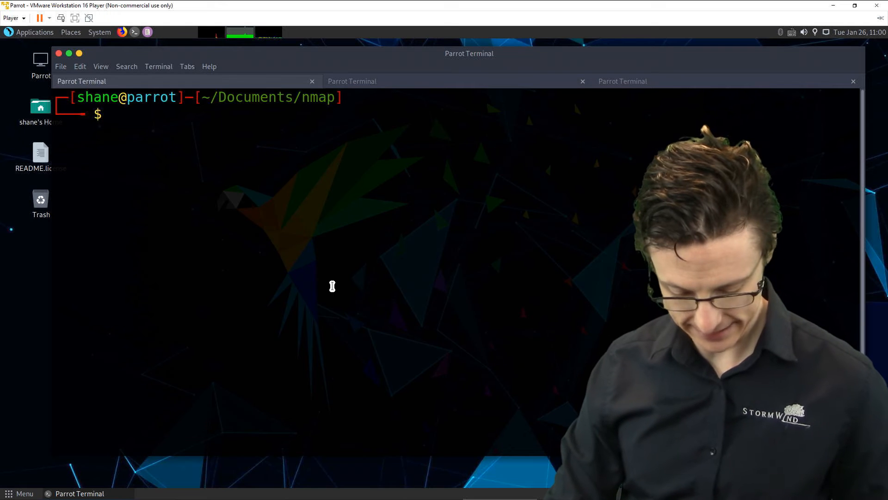
# - Send badstuff_tx.txt via nc to 172.16.42.5 port 8081, then end the connection
pyautogui.write('nc 172.16')
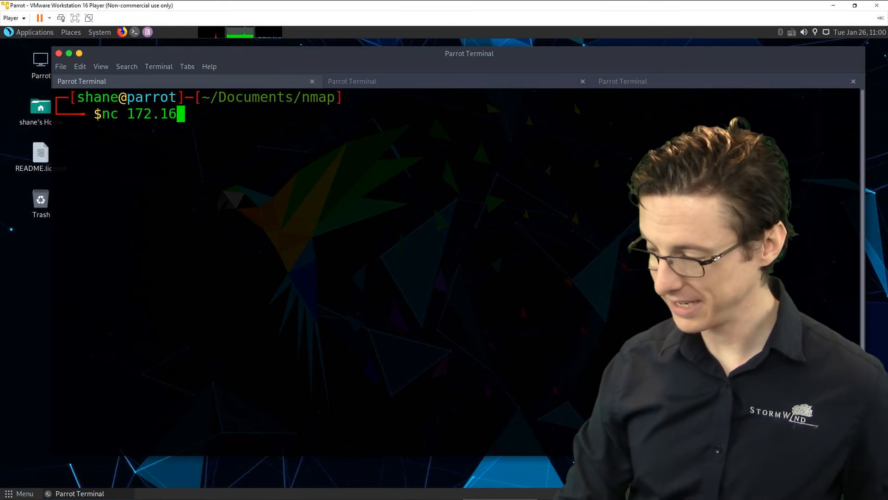
pyautogui.write('.42')
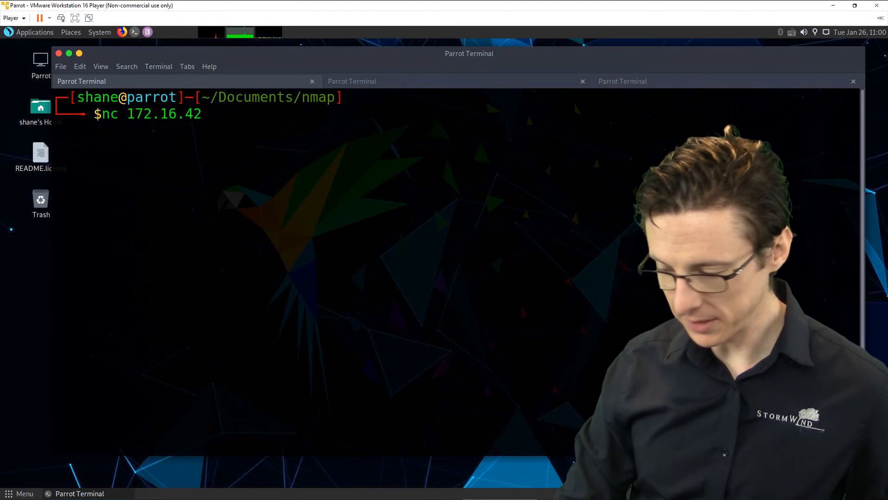
pyautogui.write('.5 8081 < badstuff_tx.txt')
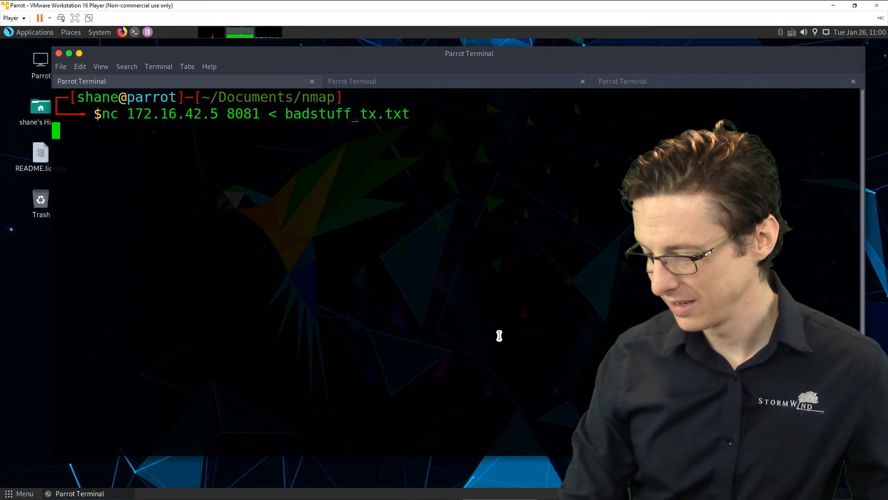
pyautogui.click(428, 491)
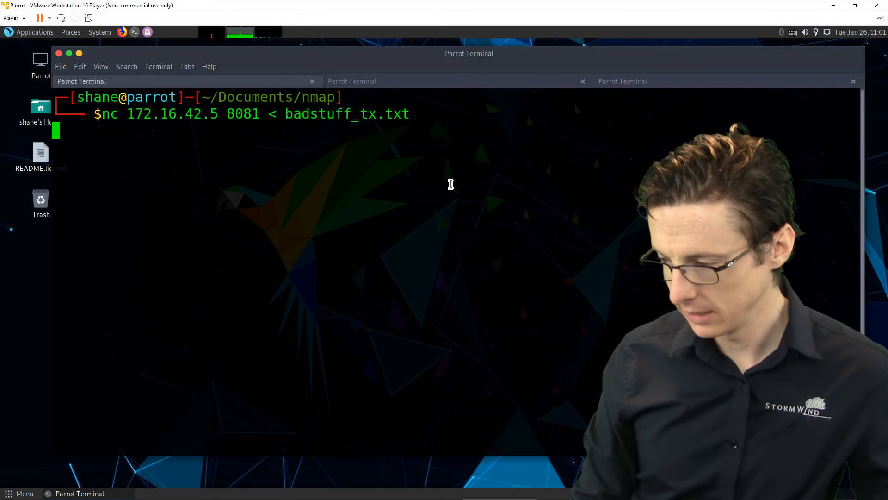
pyautogui.moveTo(493, 222)
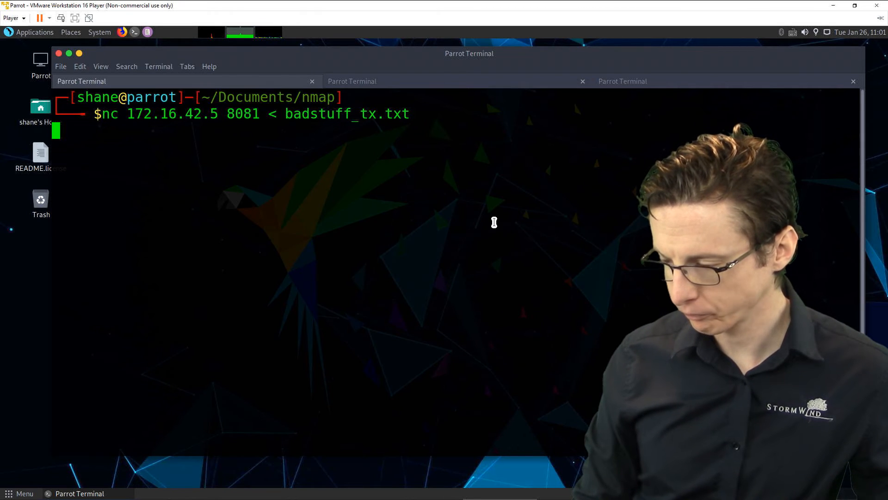
pyautogui.moveTo(576, 235)
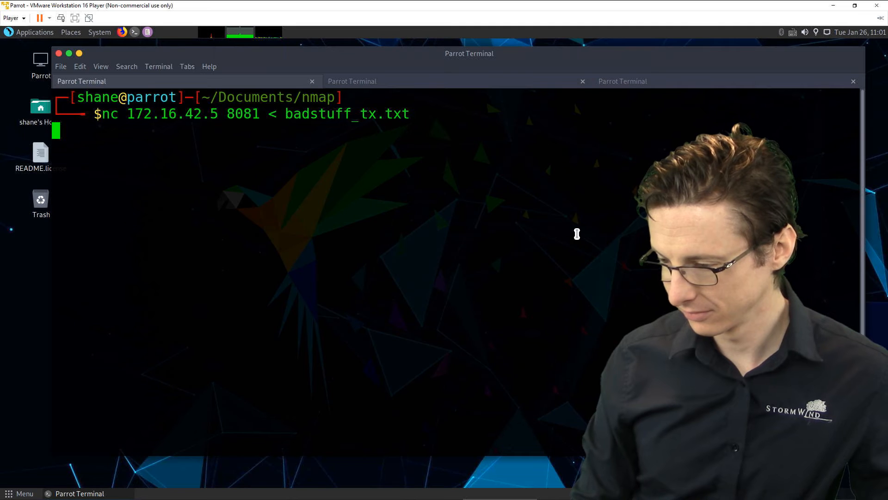
pyautogui.press('ctrl+c')
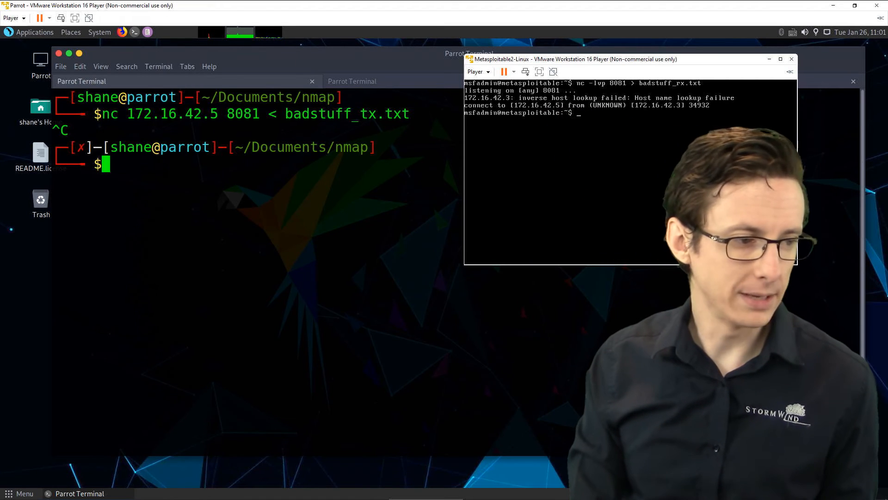
# - Print badstuff_rx.txt with cat to confirm the file arrived, then begin another cat
pyautogui.write('cat')
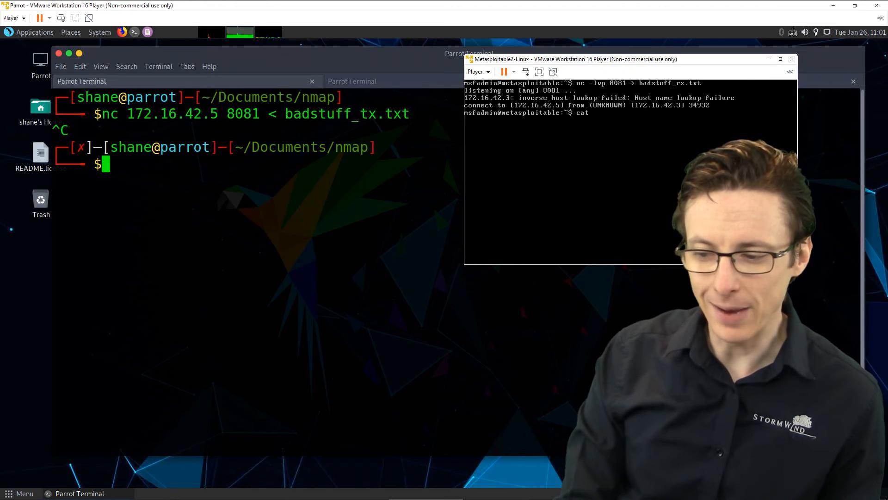
pyautogui.write('badstuff_rx.txt')
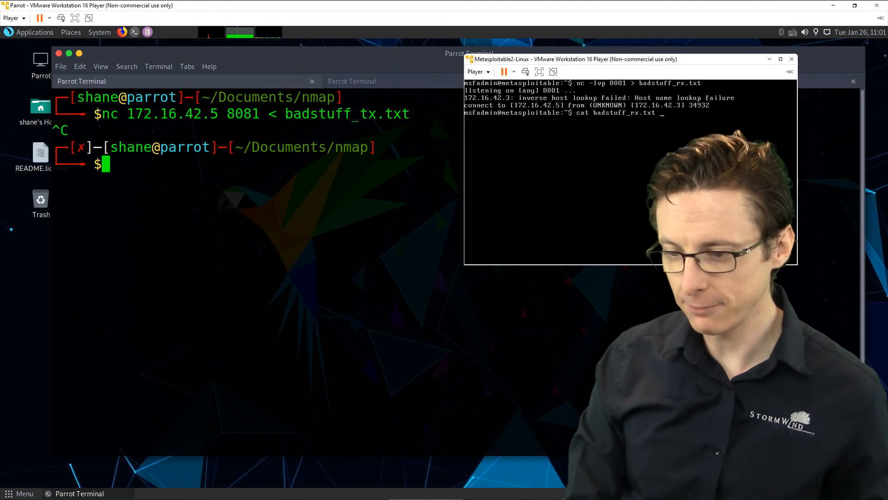
pyautogui.press('Return')
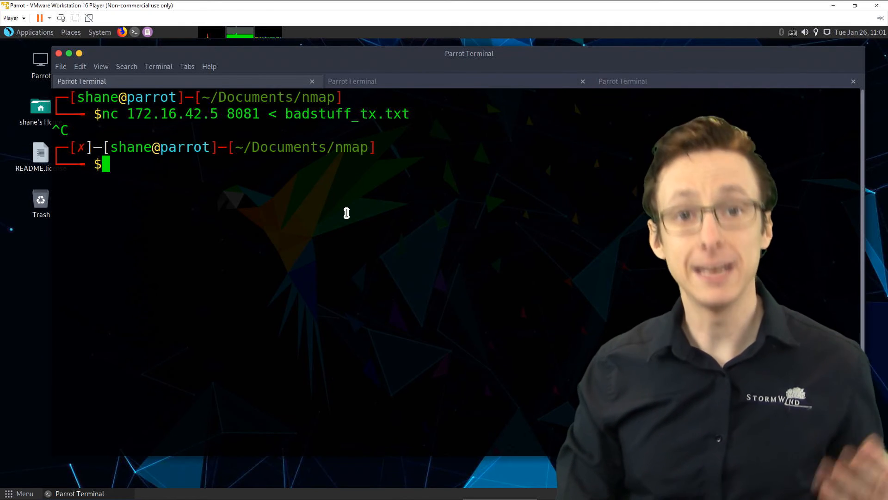
pyautogui.write('cat b')
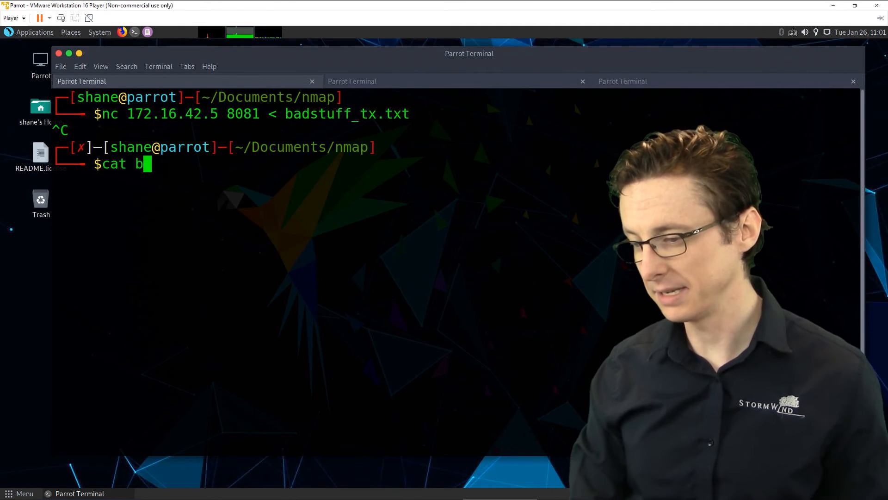